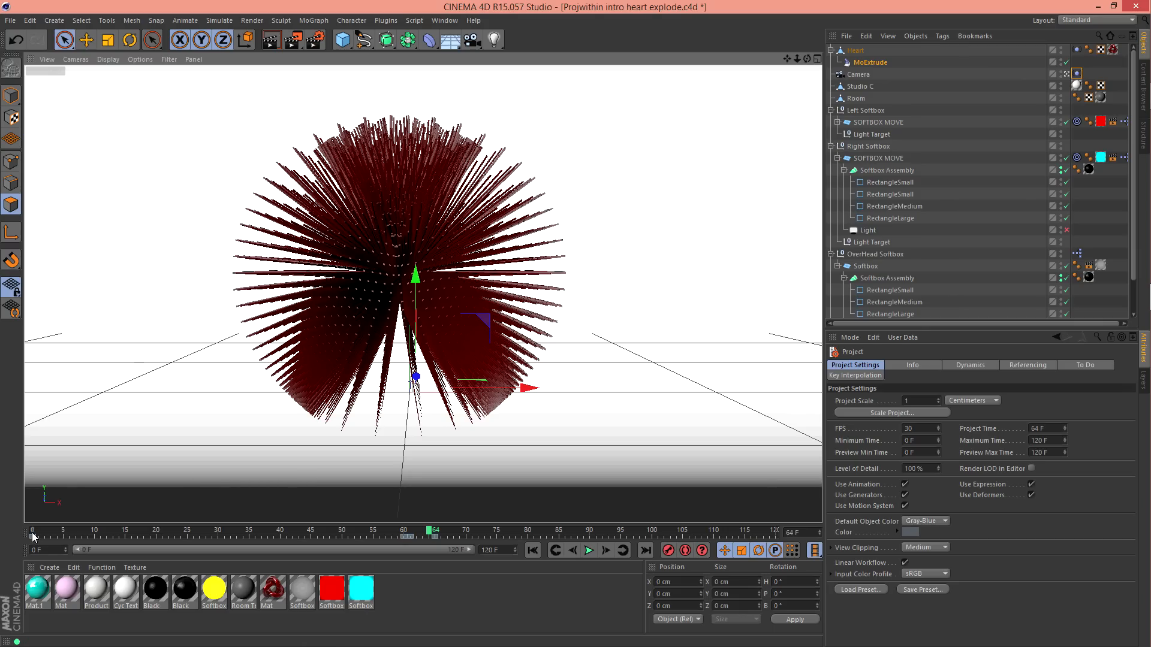
{"action": "mouse_move", "coordinate": [37, 534]}
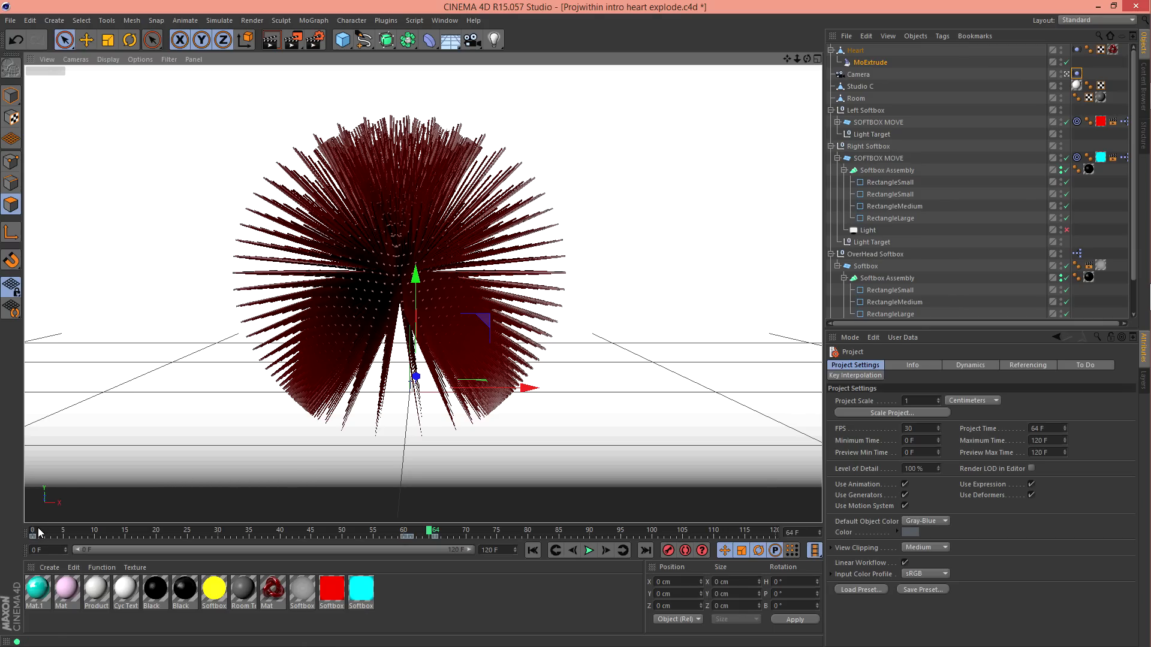
{"action": "mouse_move", "coordinate": [331, 539]}
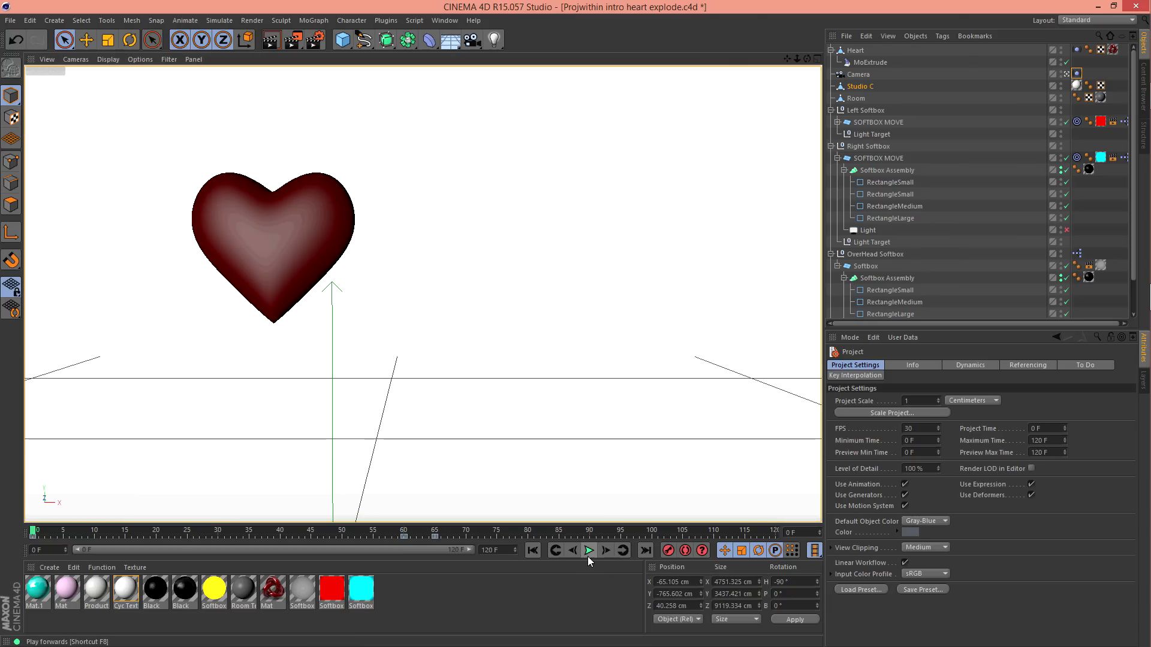
{"action": "mouse_move", "coordinate": [588, 550]}
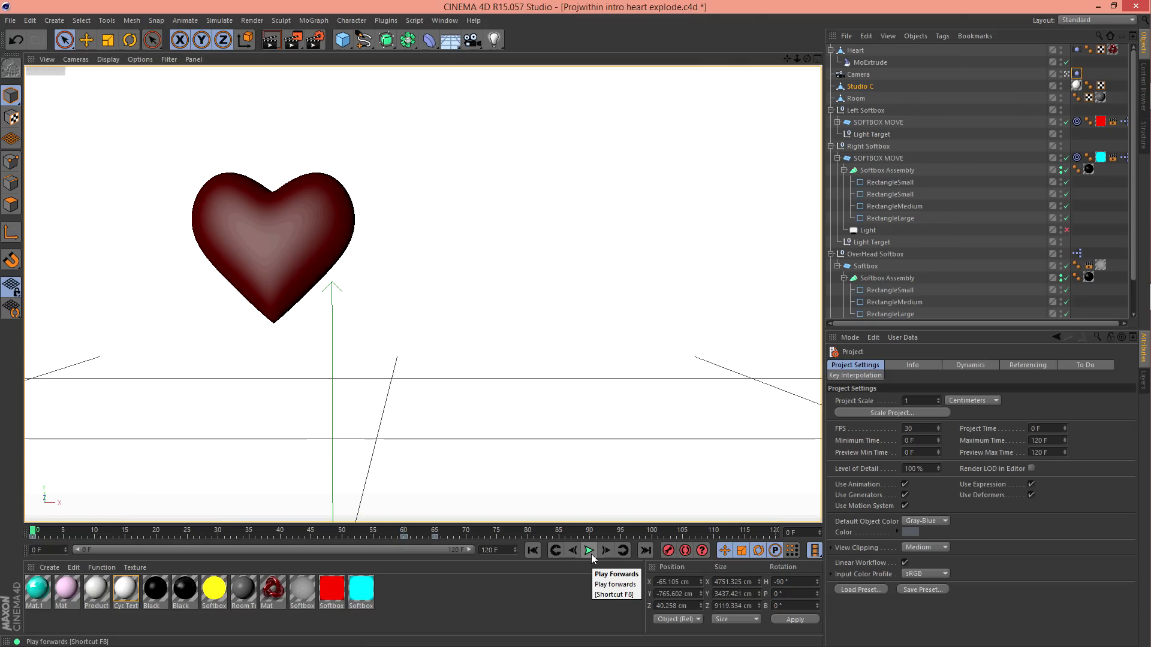
Play the heart explosion through once, then rewind to the first frame
{"action": "left_click", "coordinate": [588, 550]}
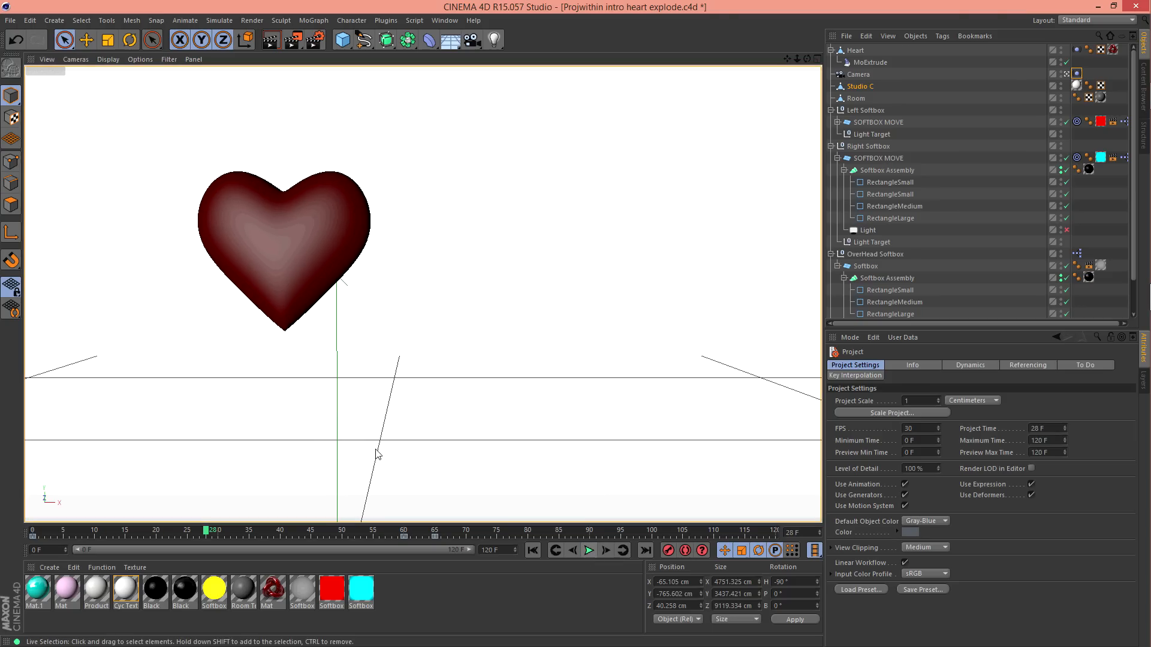
{"action": "left_click", "coordinate": [531, 550]}
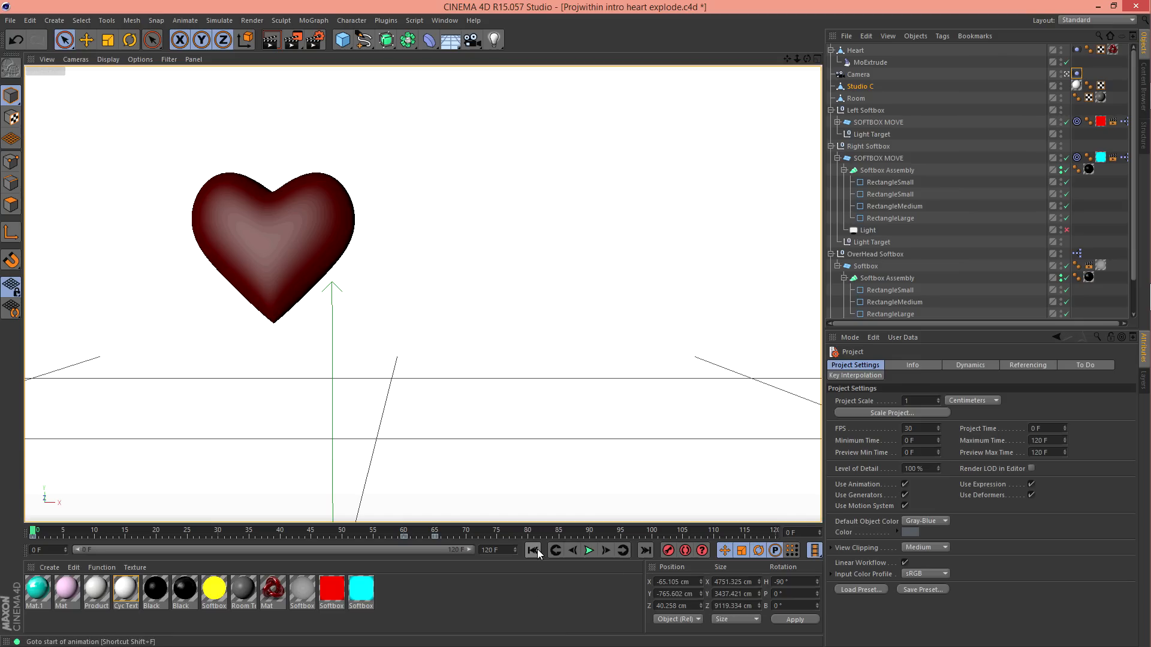
{"action": "mouse_move", "coordinate": [588, 551]}
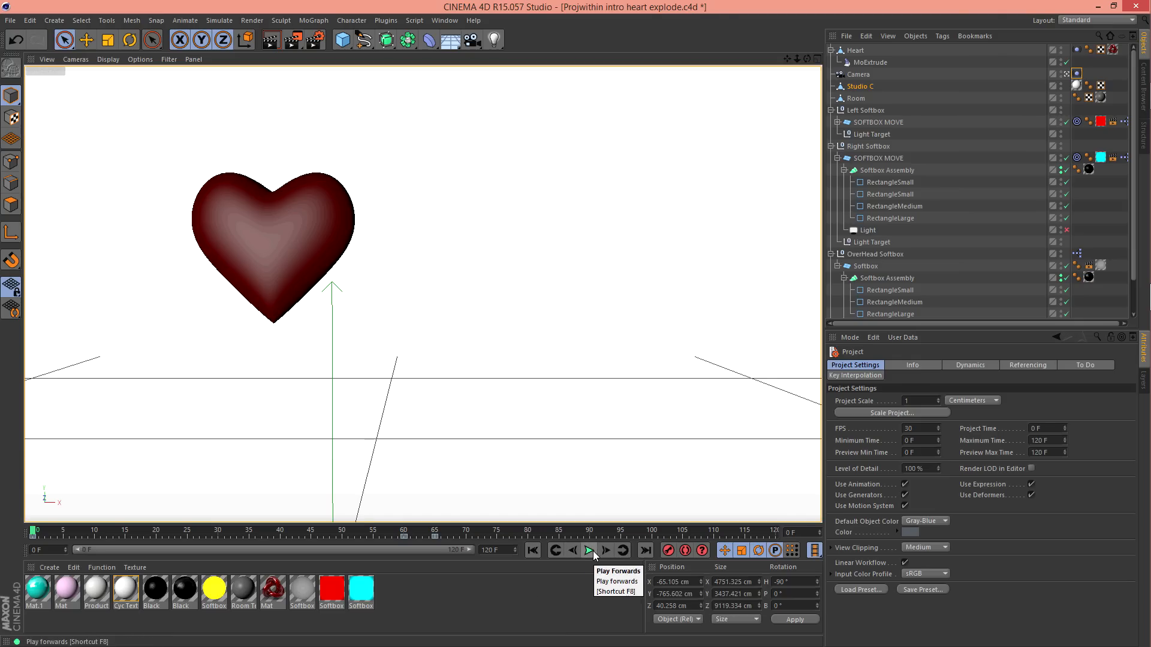
Replay and stop the explosion, then set the Render Settings output frame rate to 60
{"action": "left_click", "coordinate": [589, 550]}
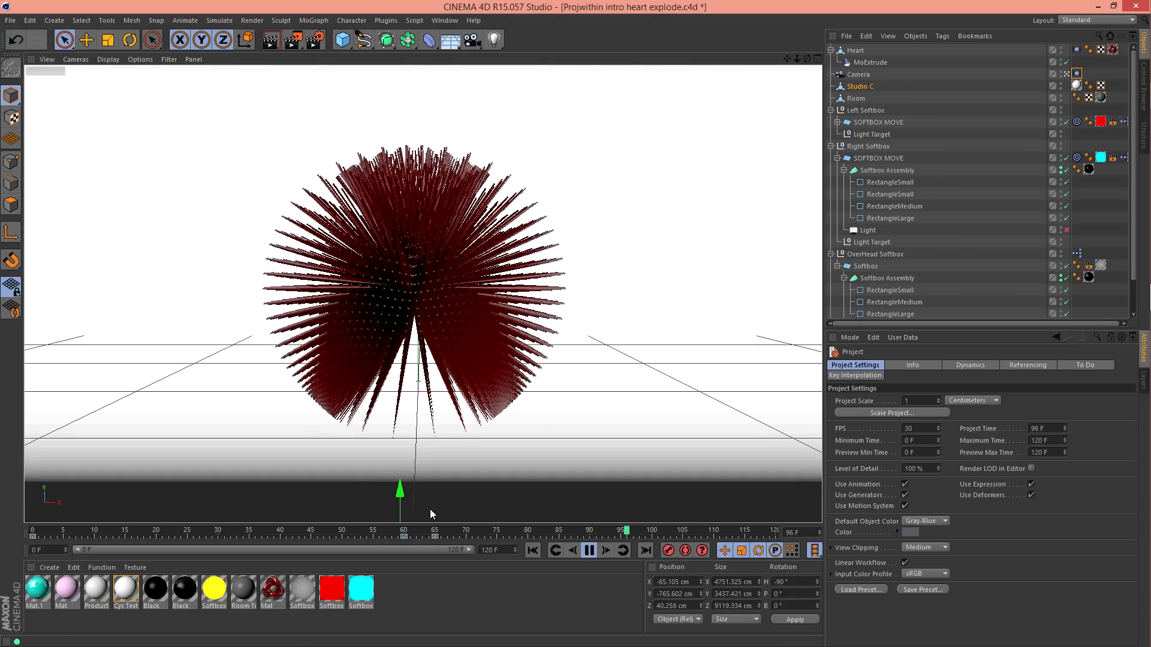
{"action": "left_click", "coordinate": [604, 550]}
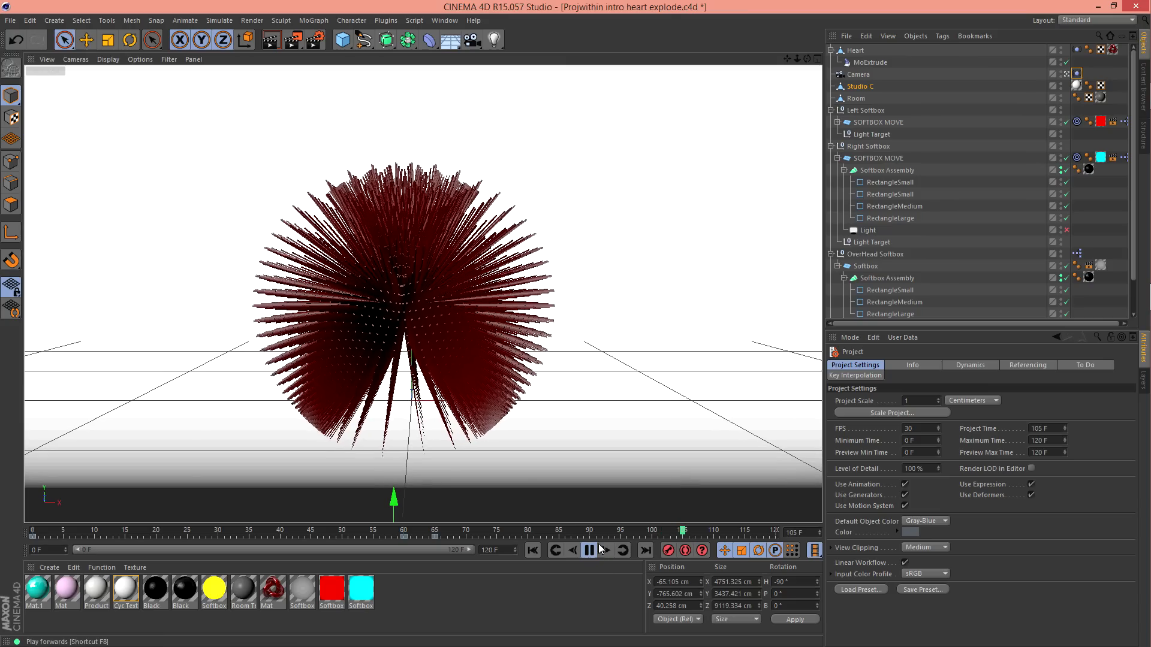
{"action": "left_click", "coordinate": [532, 550]}
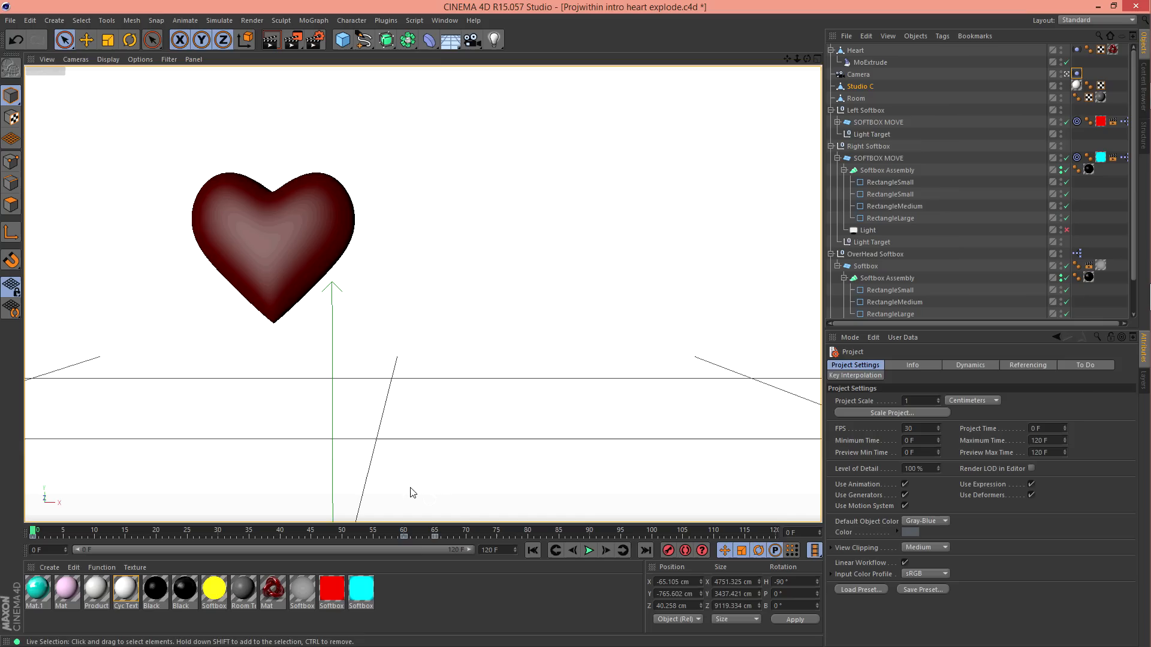
{"action": "mouse_move", "coordinate": [409, 513]}
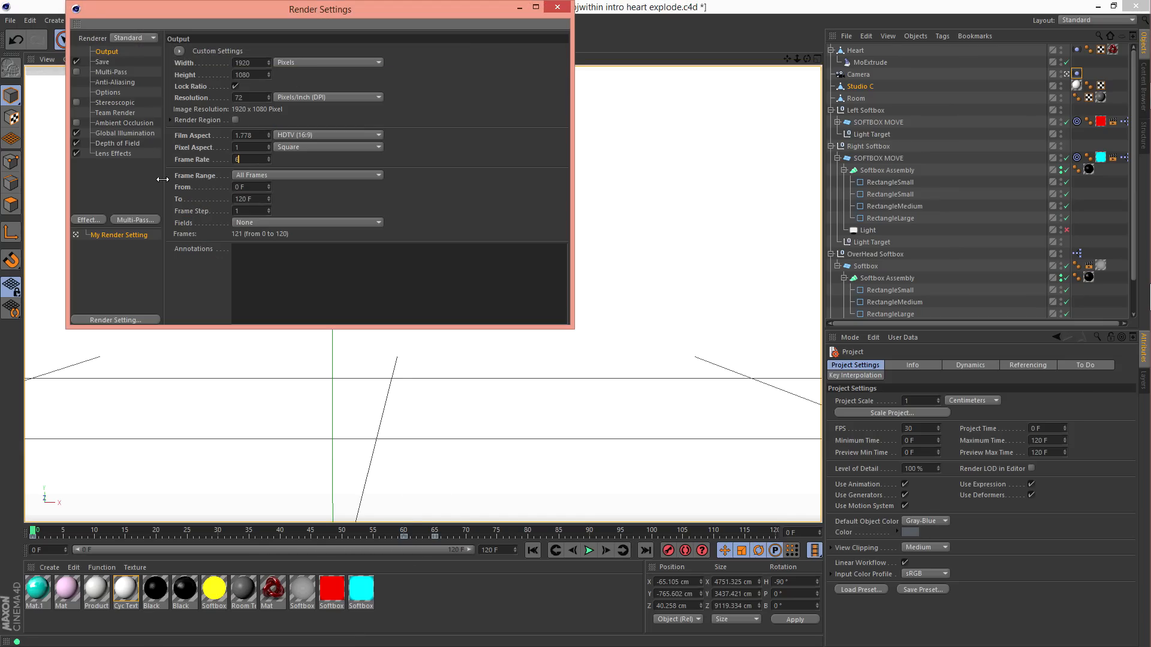
{"action": "type", "text": "60"}
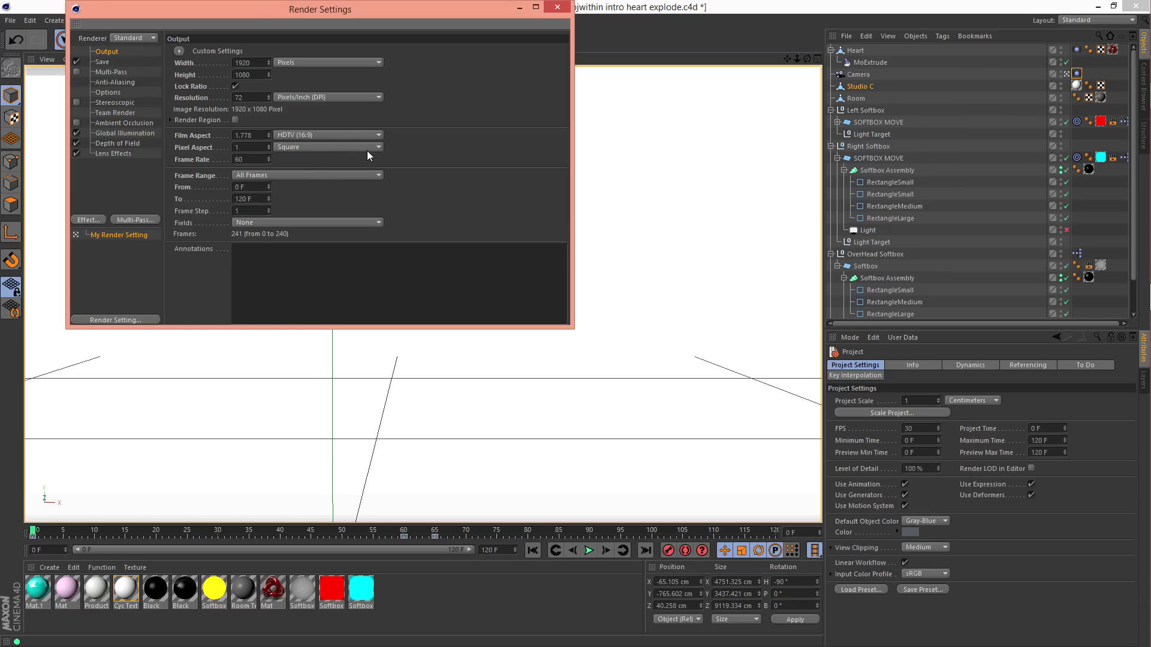
{"action": "left_click", "coordinate": [556, 7]}
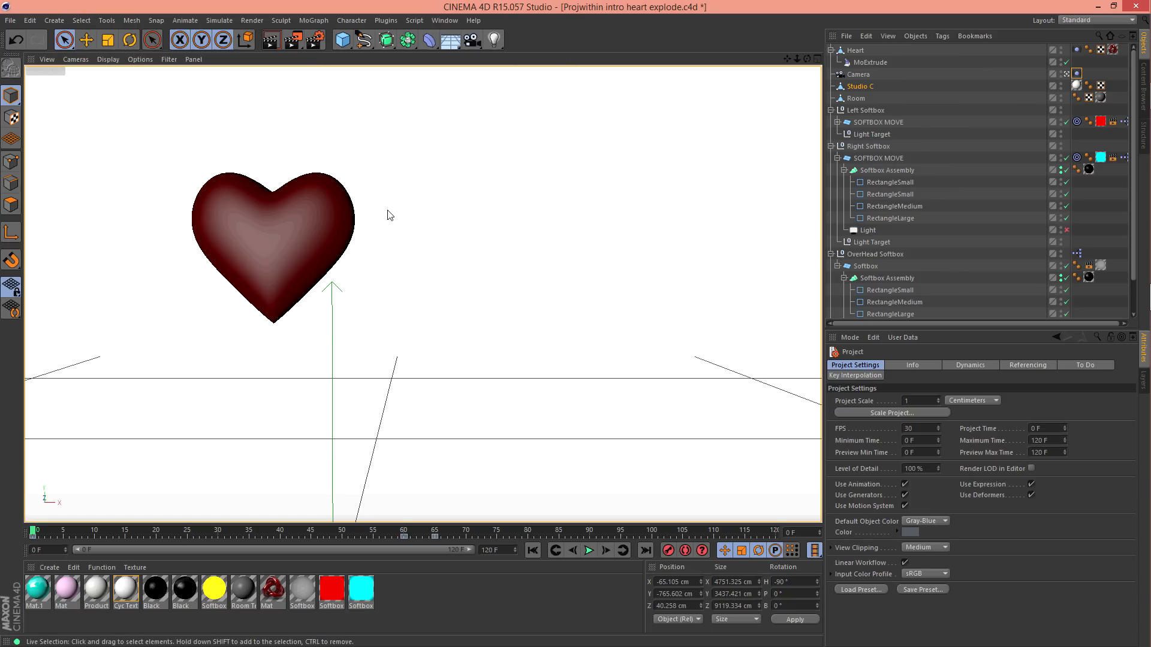
{"action": "mouse_move", "coordinate": [65, 537]}
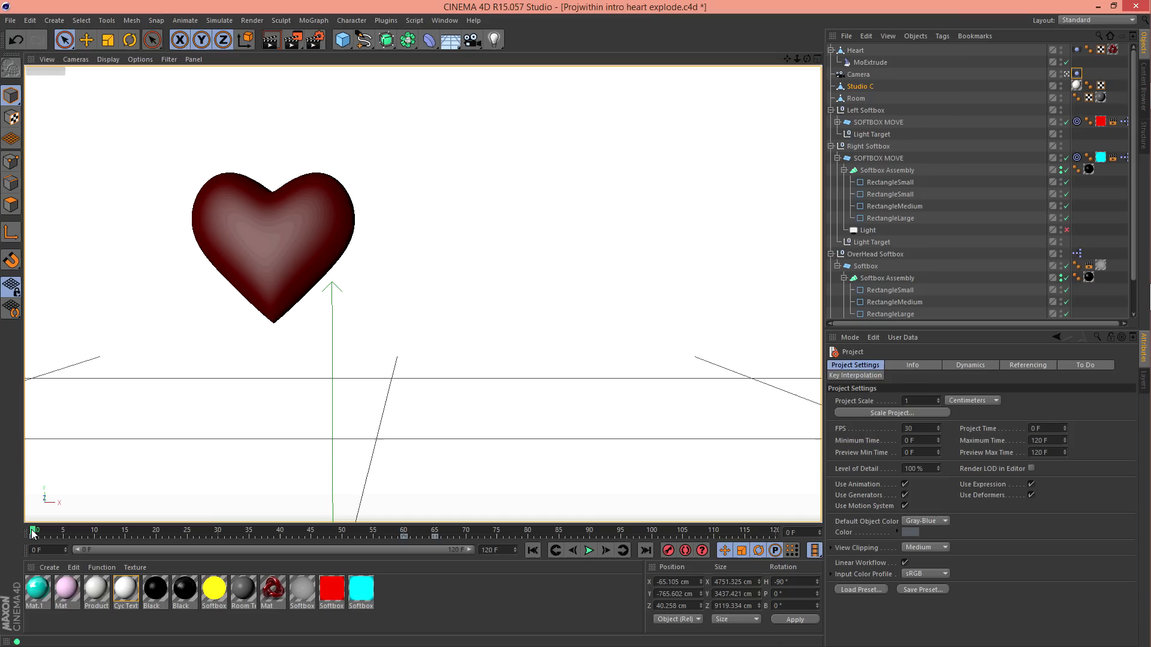
{"action": "left_click_drag", "start_coordinate": [35, 531], "coordinate": [89, 530]}
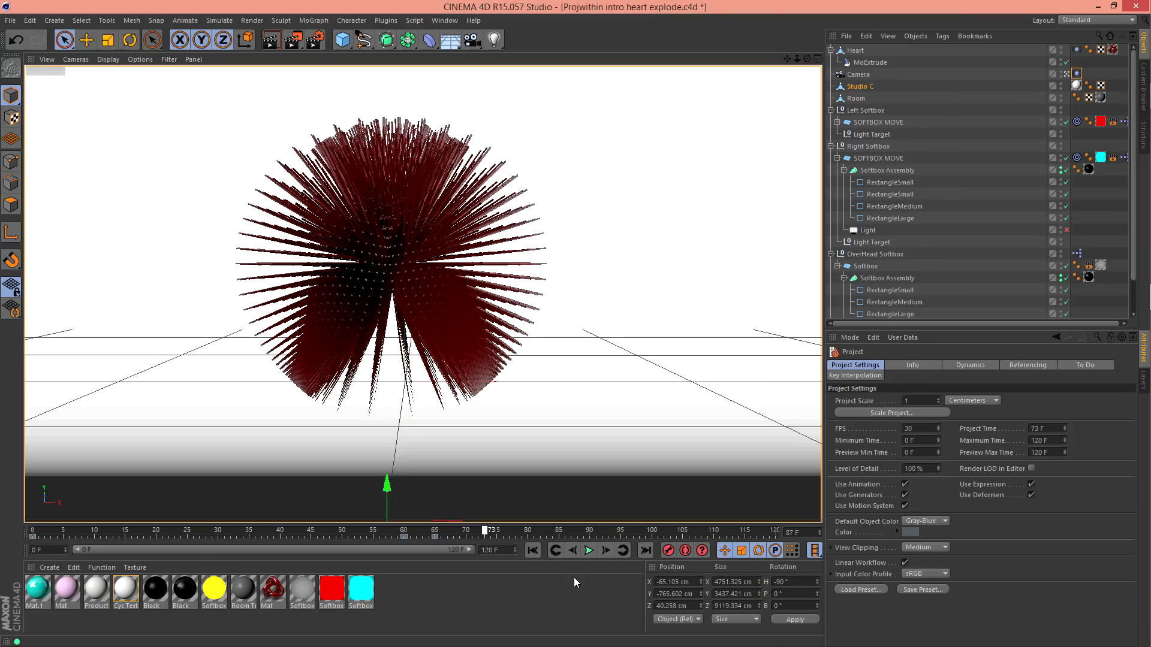
{"action": "left_click", "coordinate": [97, 530]}
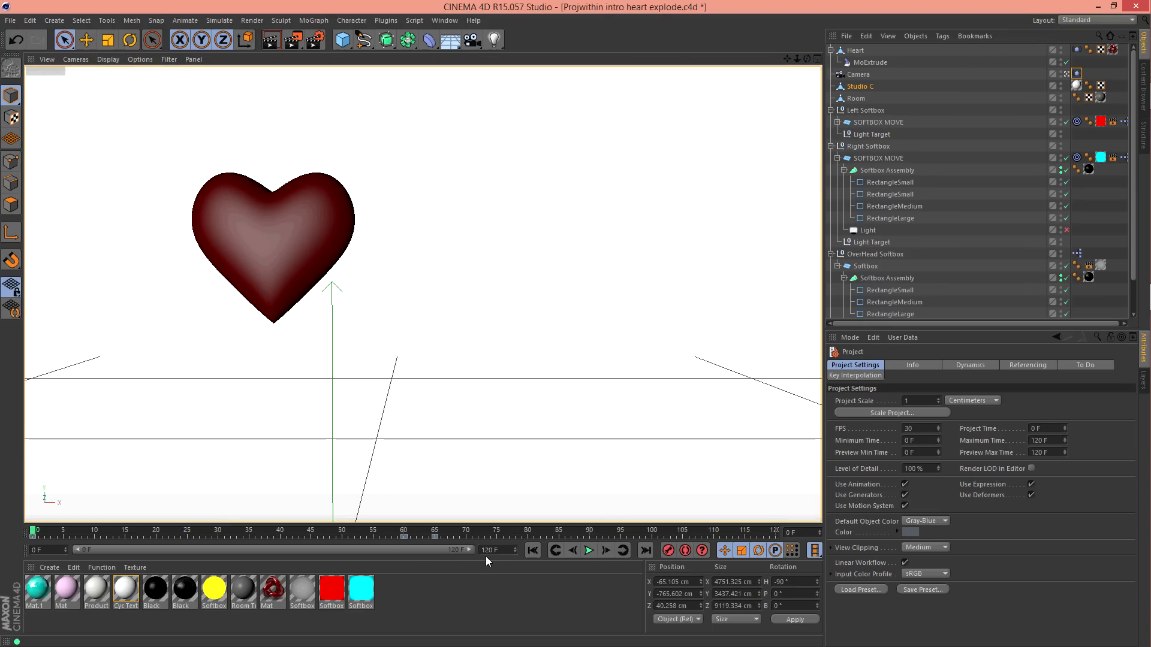
{"action": "mouse_move", "coordinate": [490, 560]}
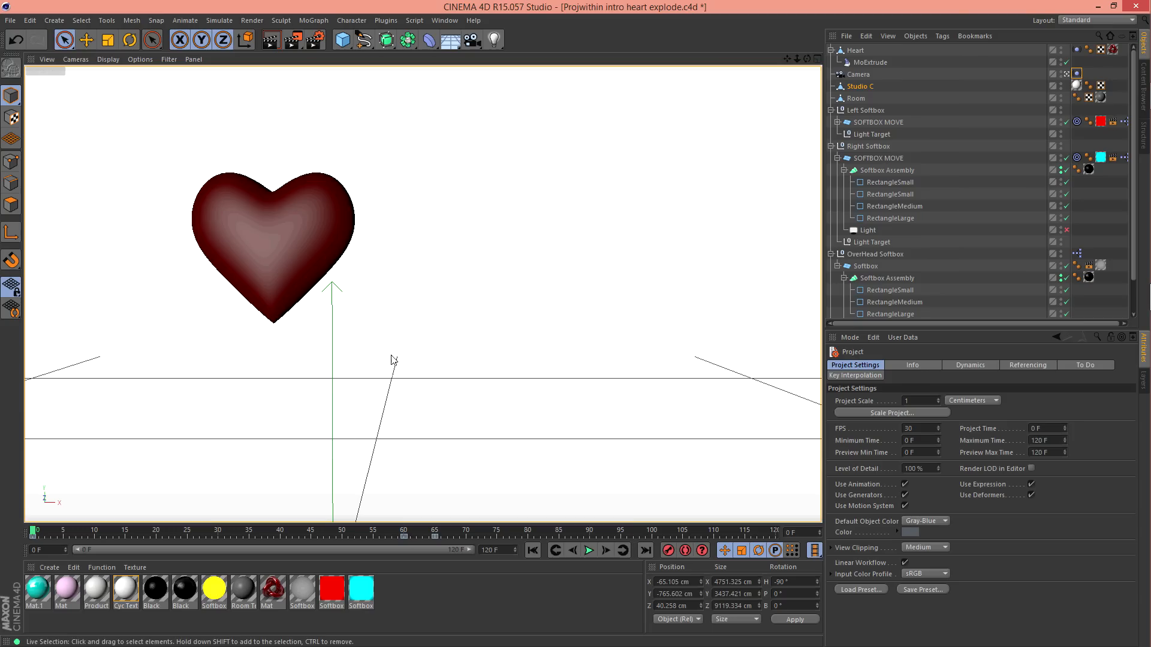
Set project FPS to 60 with Maximum and Preview Max Time at 240 F, then scrub the timeline
{"action": "left_click", "coordinate": [52, 20]}
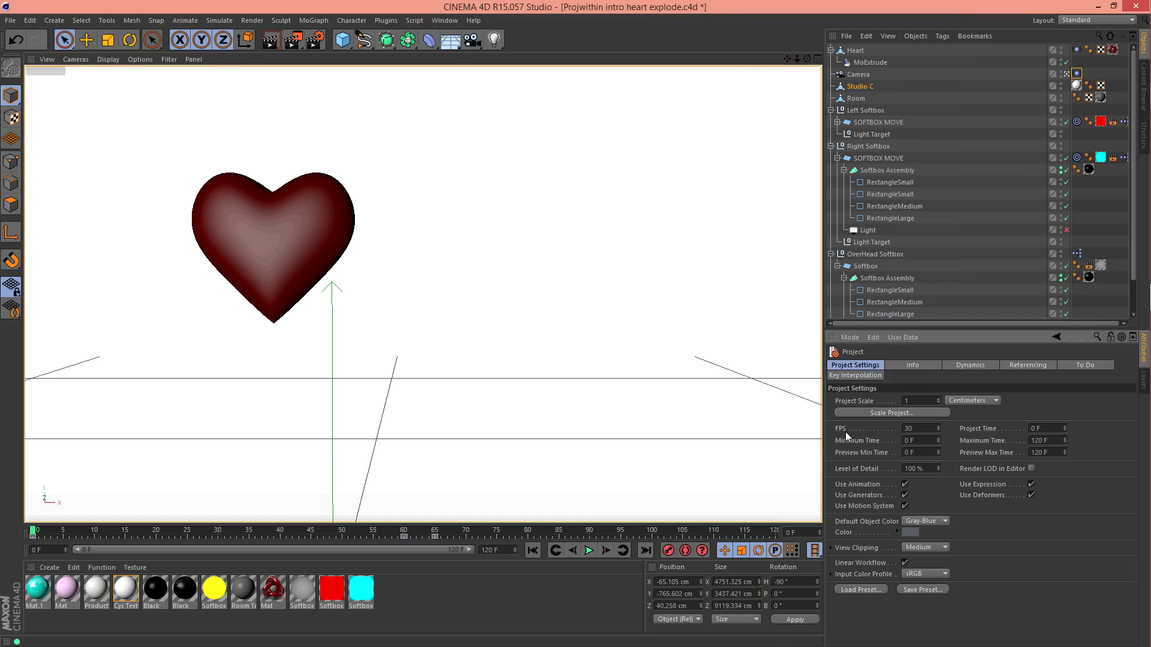
{"action": "left_click", "coordinate": [916, 428]}
{"action": "type", "text": "60"}
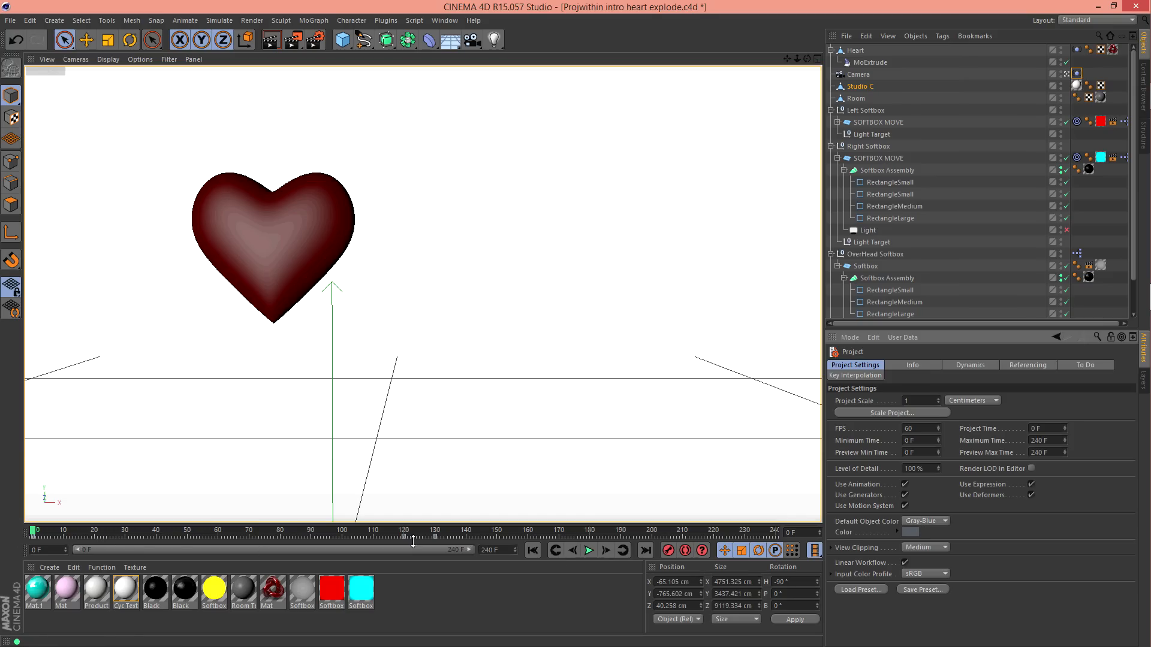
{"action": "mouse_move", "coordinate": [404, 536]}
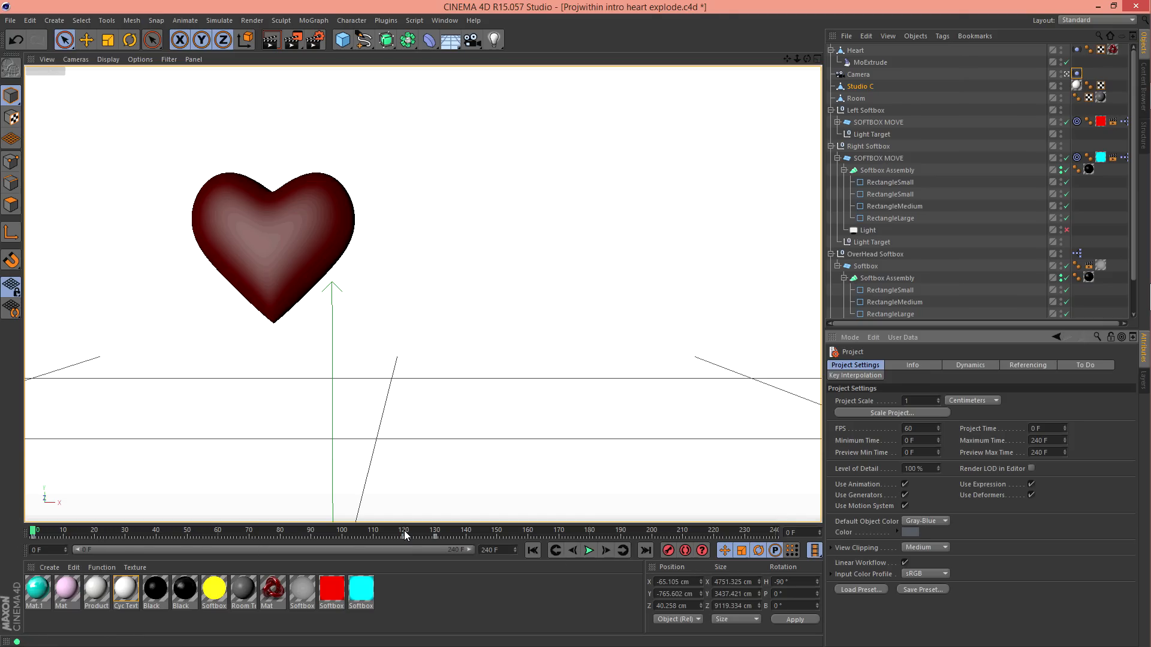
{"action": "left_click_drag", "start_coordinate": [403, 530], "coordinate": [409, 530]}
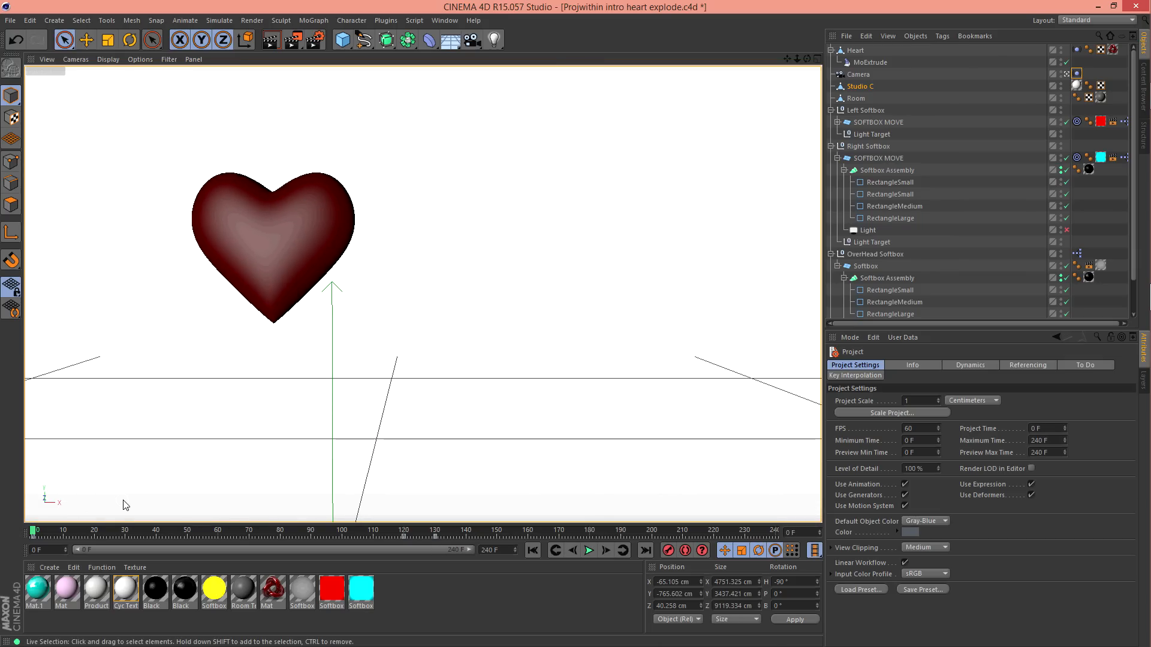
{"action": "mouse_move", "coordinate": [223, 373]}
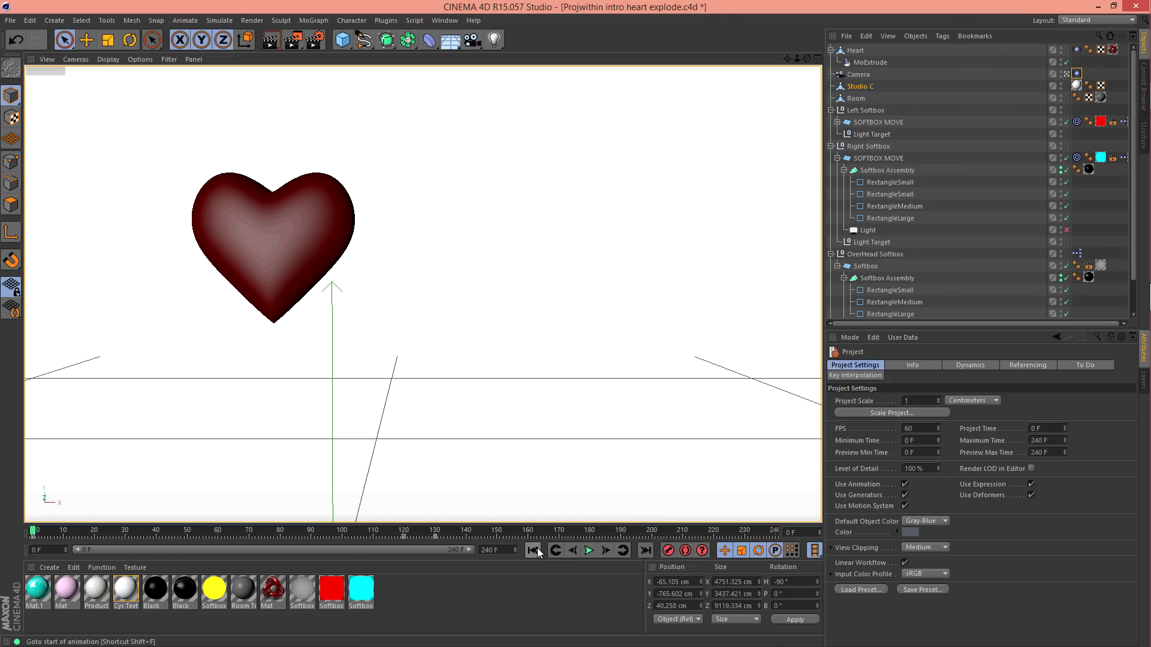
{"action": "mouse_move", "coordinate": [532, 550]}
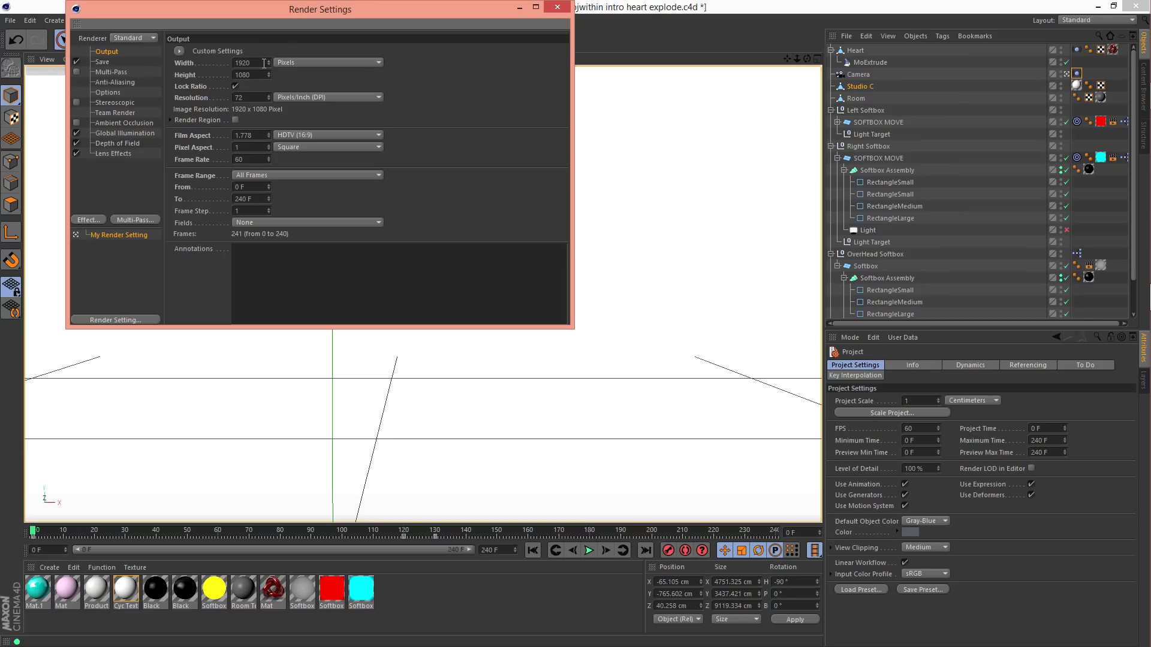
{"action": "mouse_move", "coordinate": [262, 69]}
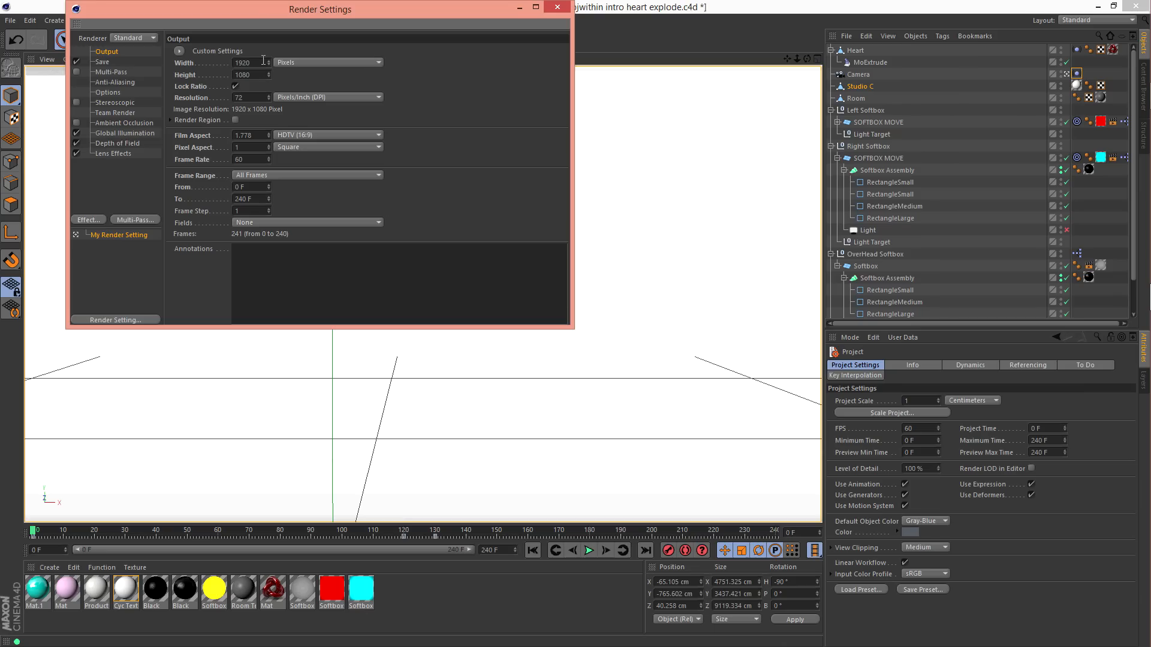
{"action": "mouse_move", "coordinate": [256, 186]}
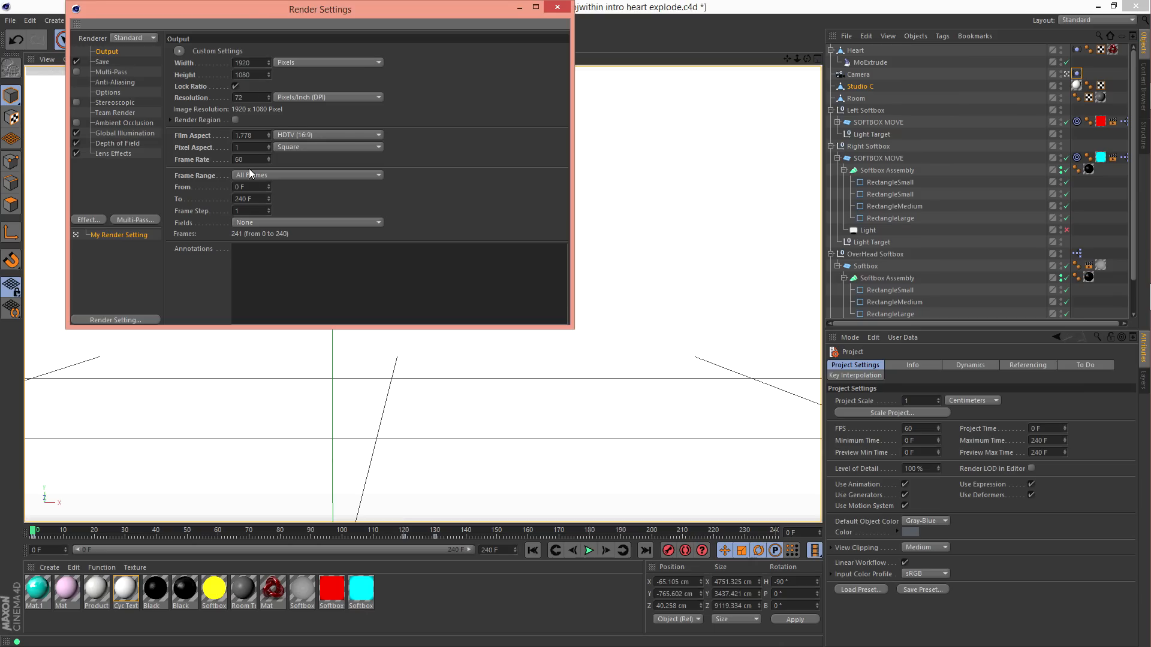
{"action": "left_click", "coordinate": [556, 7]}
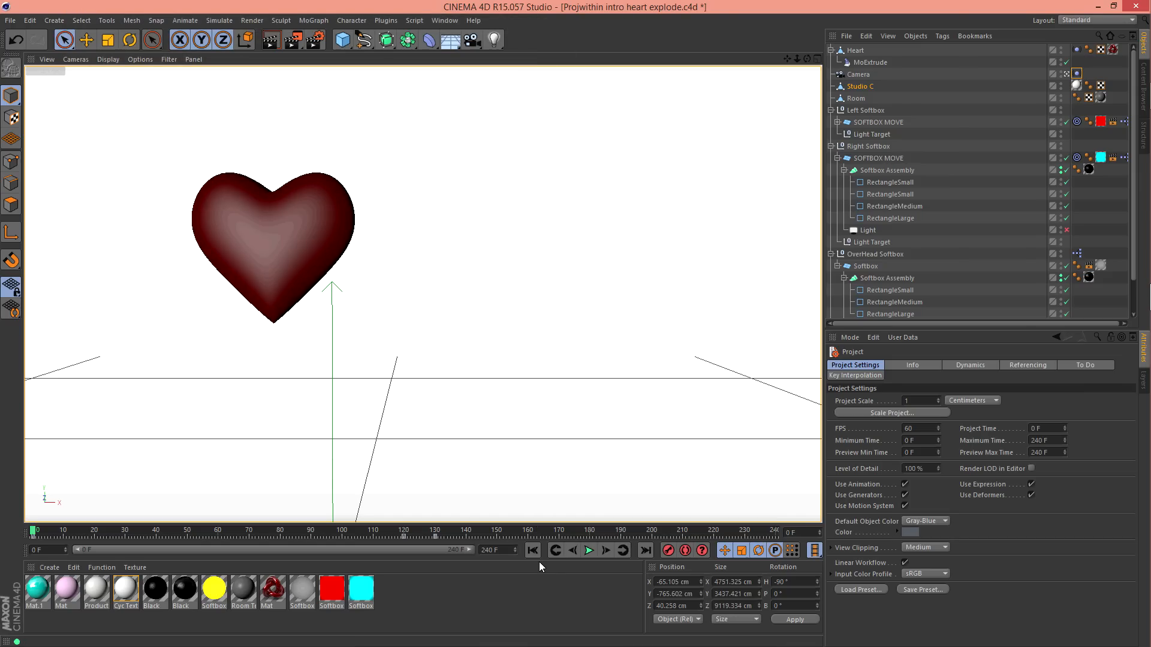
{"action": "right_click", "coordinate": [540, 553]}
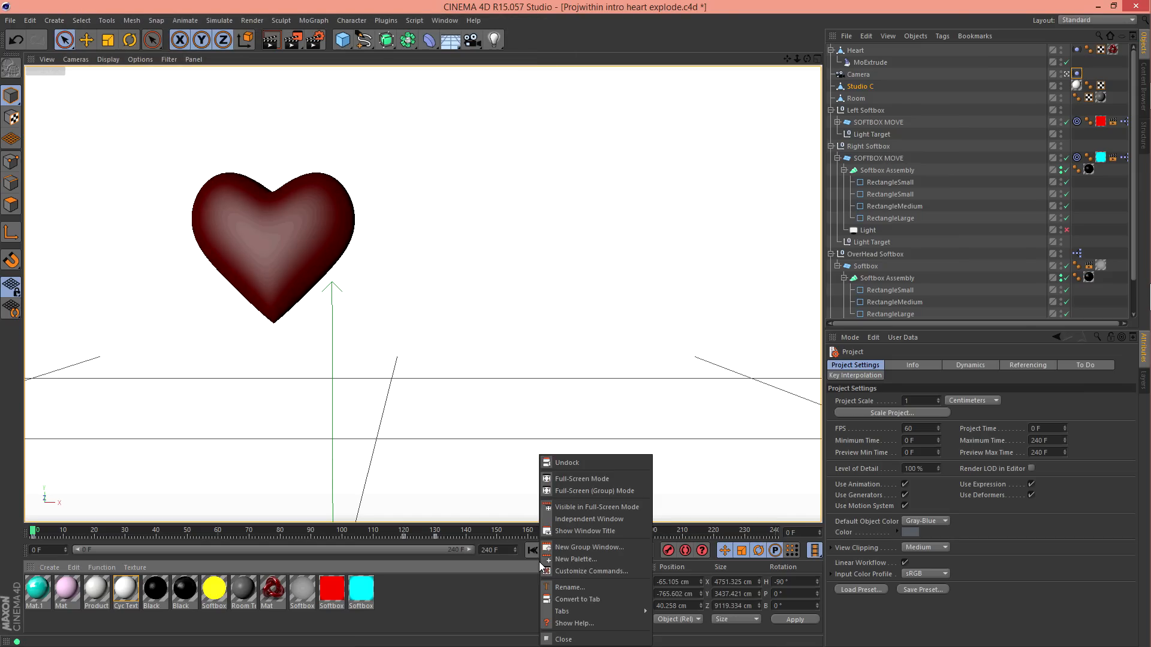